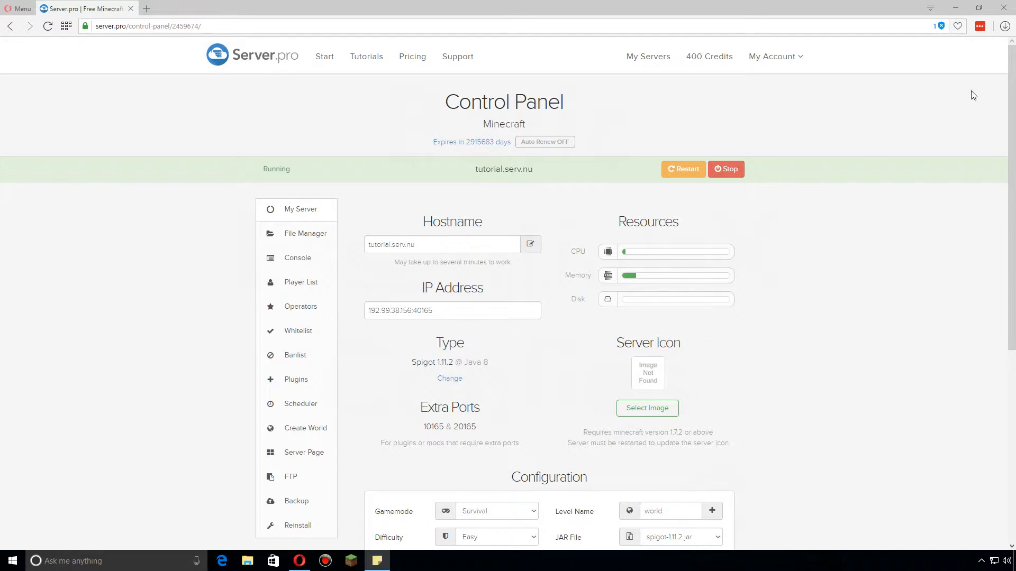
{"action": "mouse_move", "coordinate": [348, 232]}
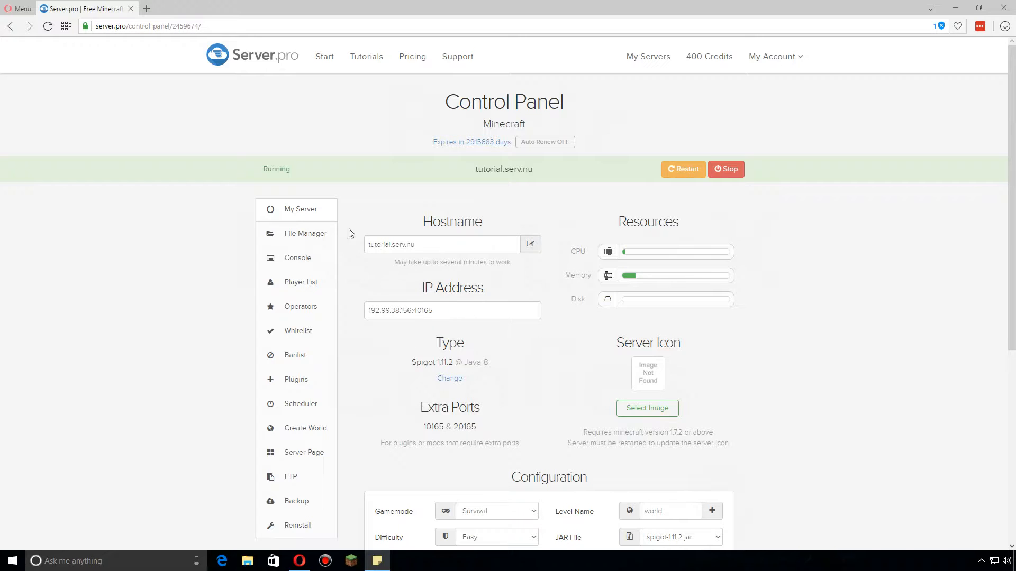
Step: Open the server's file manager and enter the plugins folder
{"action": "left_click", "coordinate": [305, 233]}
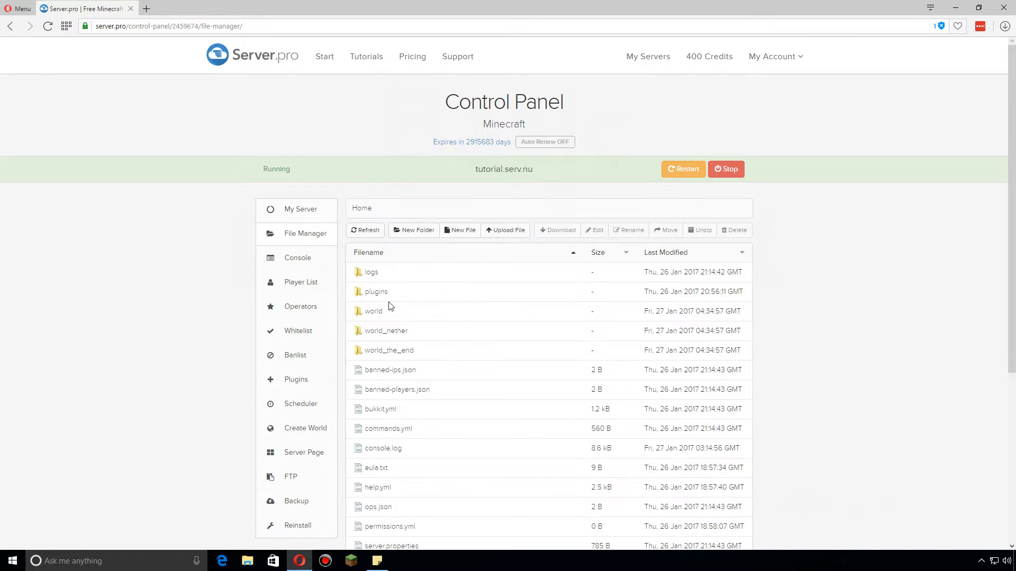
{"action": "double_click", "coordinate": [375, 292]}
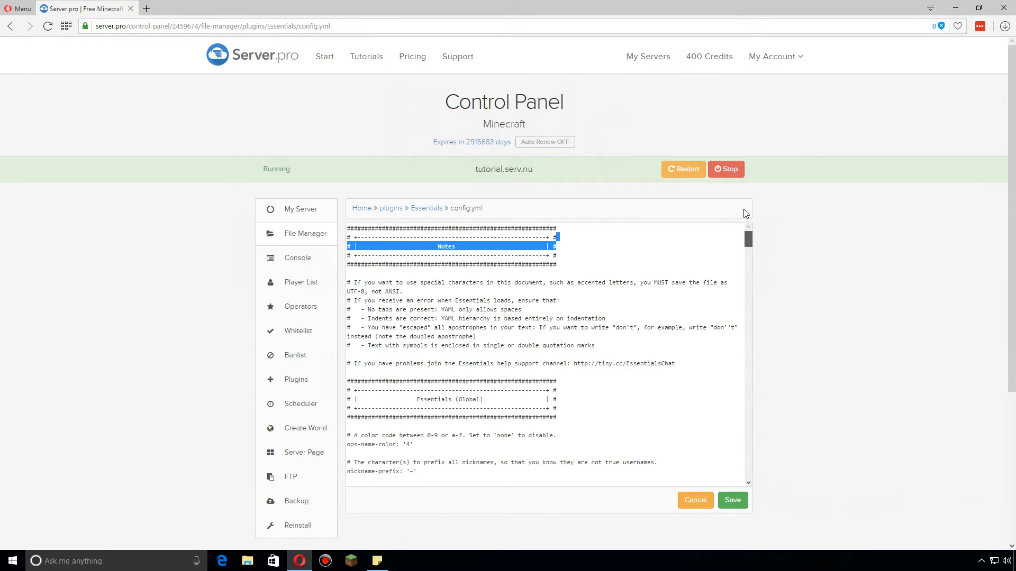
Step: Scroll through config.yml, keeping ops-name-color at 4, down to the teleport and heal-cooldown settings
{"action": "scroll", "scroll_direction": "down", "scroll_amount": 3}
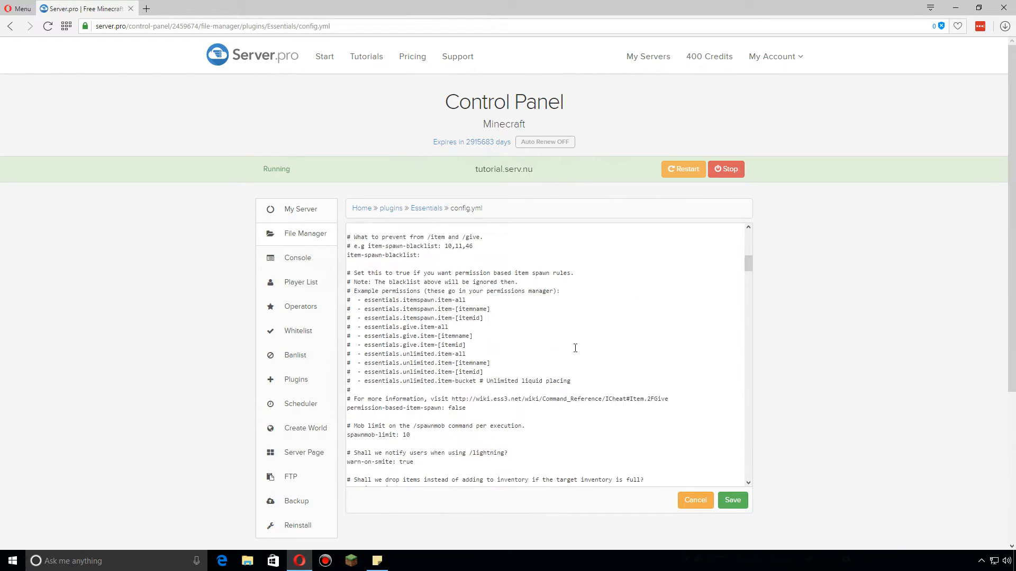
{"action": "scroll", "scroll_direction": "down", "scroll_amount": 3}
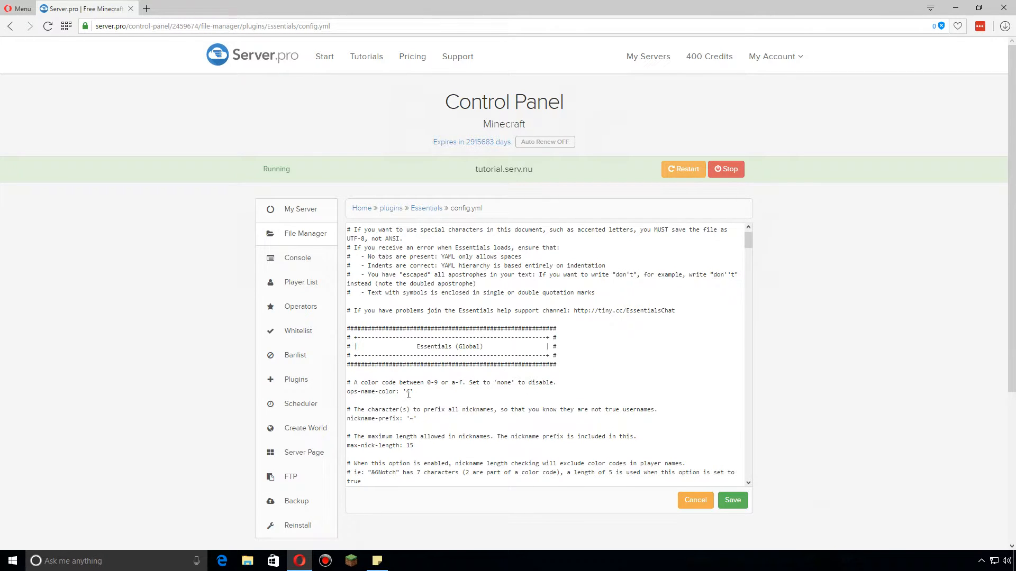
{"action": "type", "text": "4"}
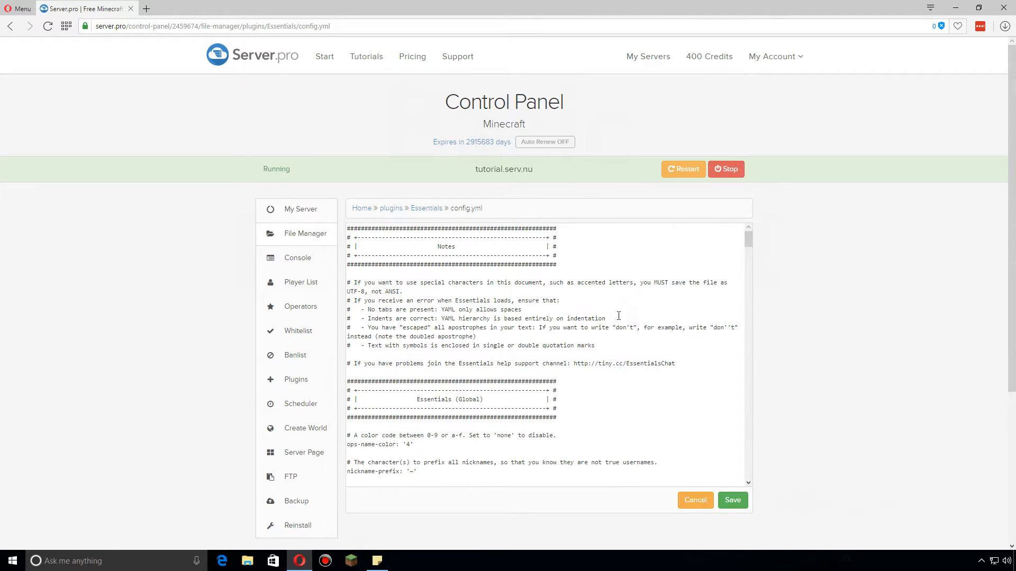
{"action": "scroll", "scroll_direction": "down", "scroll_amount": 3}
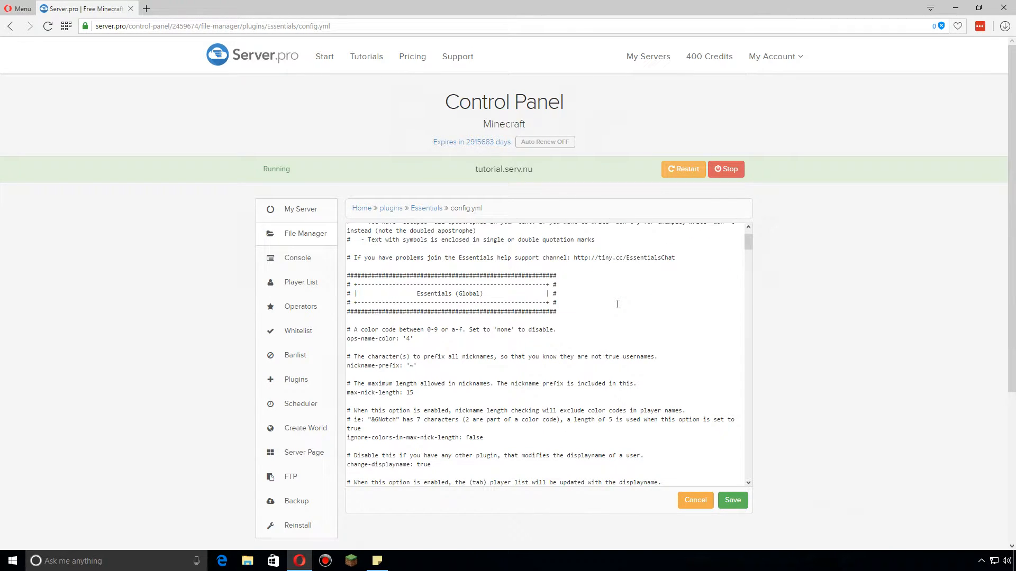
{"action": "scroll", "scroll_direction": "down", "scroll_amount": 3}
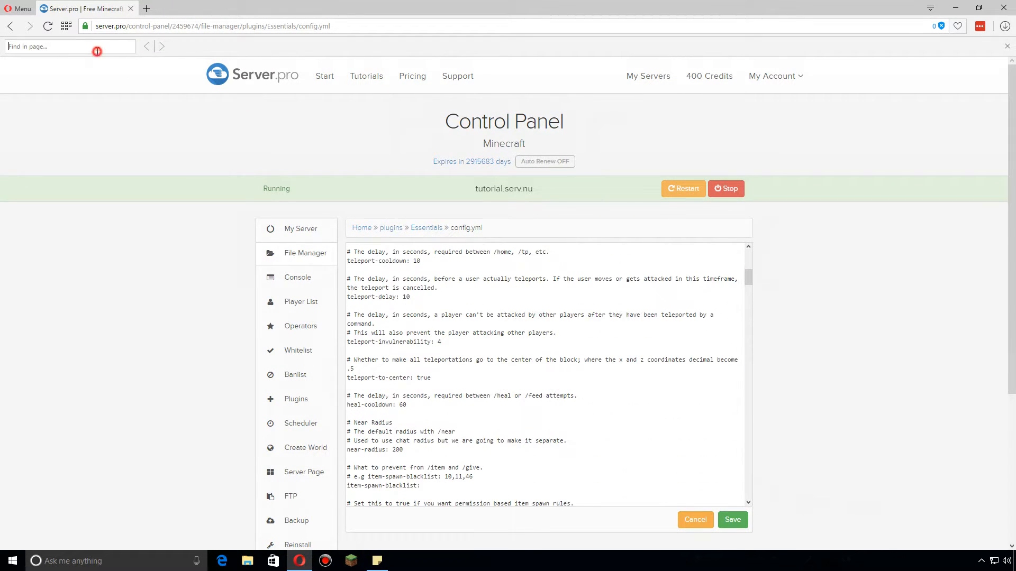
Step: Search config.yml for 'ops' to jump through its matches
{"action": "type", "text": "ops"}
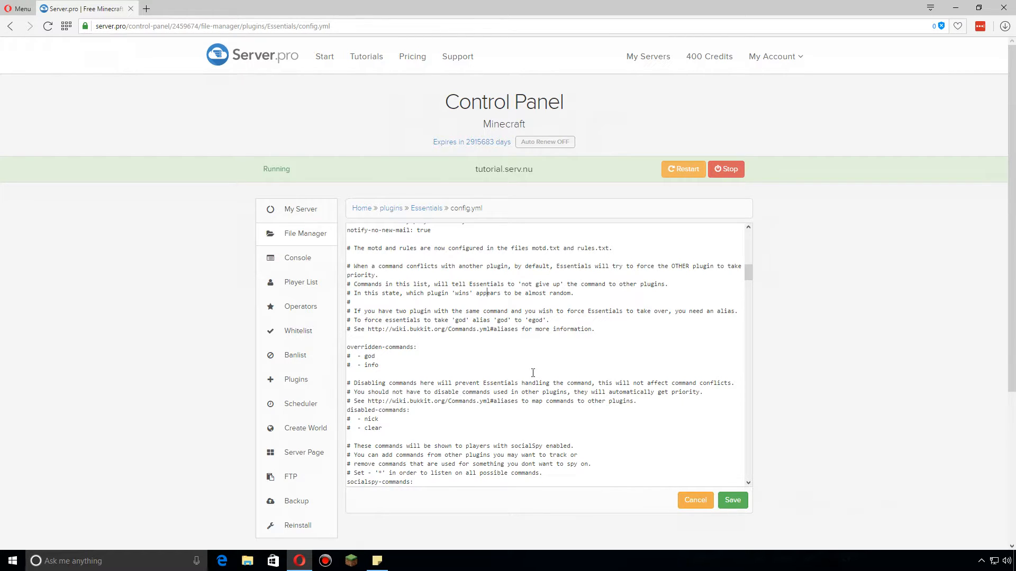
{"action": "mouse_move", "coordinate": [445, 388]}
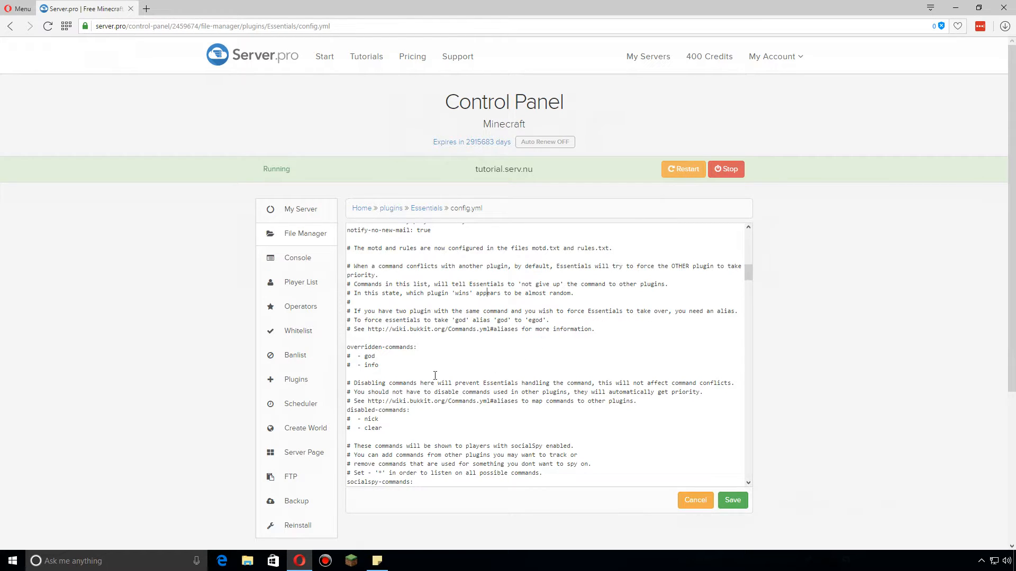
{"action": "mouse_move", "coordinate": [594, 374]}
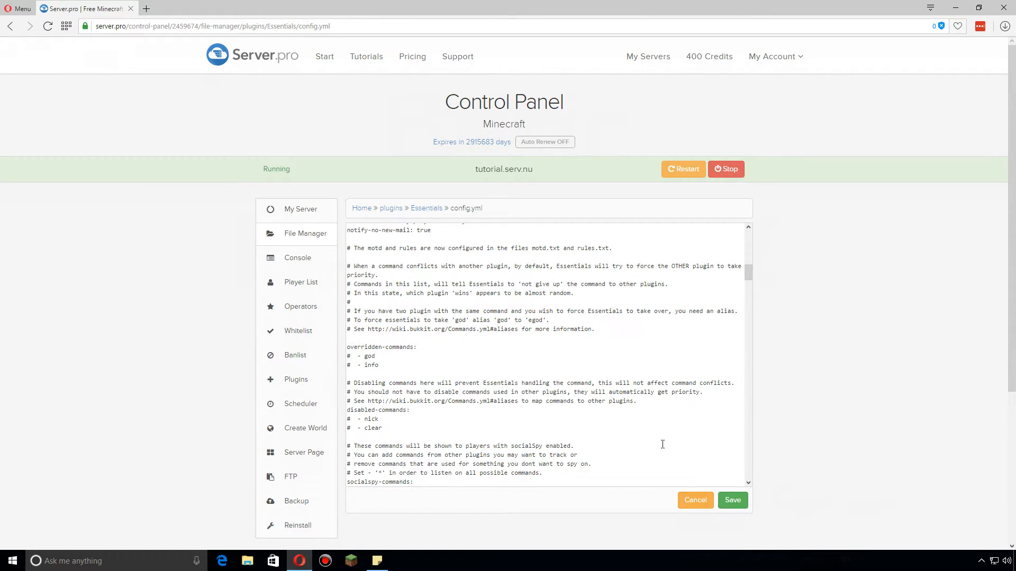
Step: Uncomment the god entry under overridden-commands, leaving info commented out
{"action": "left_click", "coordinate": [349, 356]}
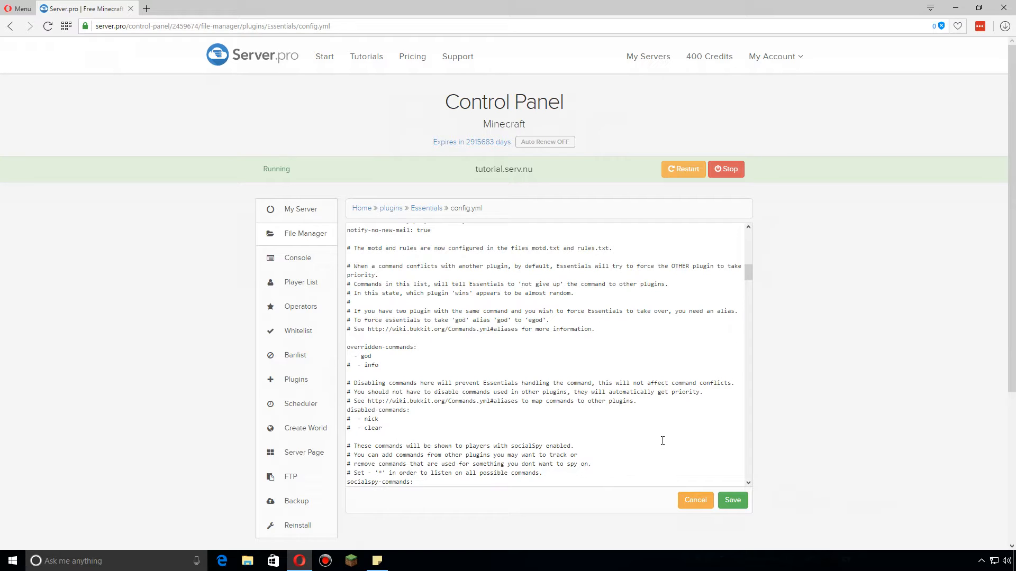
{"action": "double_click", "coordinate": [361, 356]}
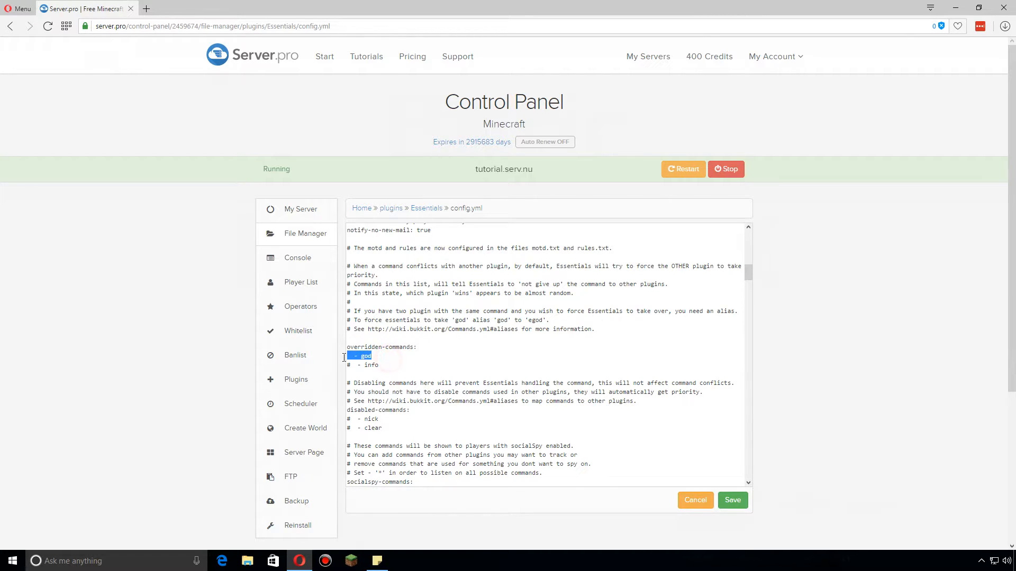
{"action": "left_click", "coordinate": [381, 365]}
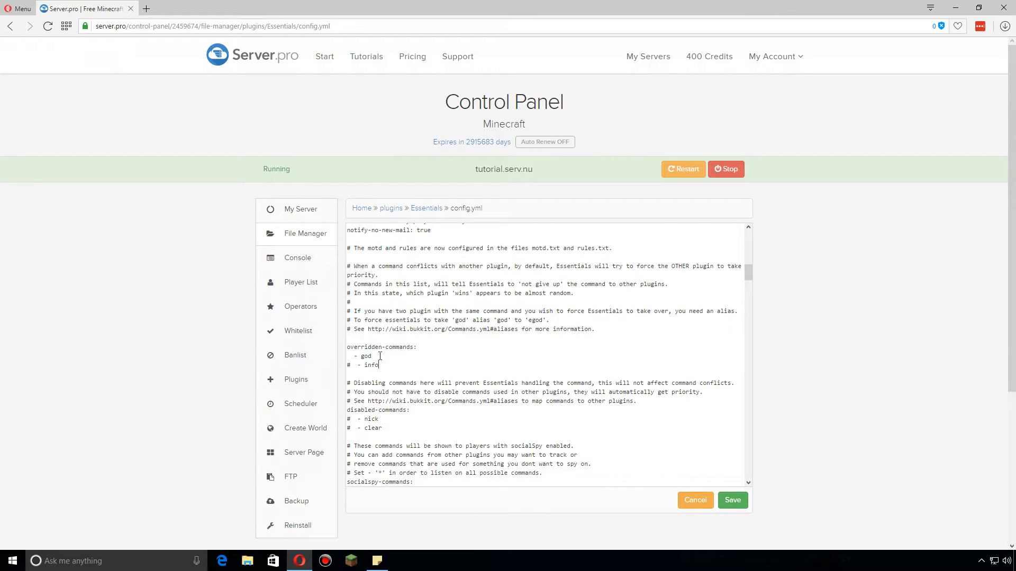
{"action": "scroll", "scroll_direction": "down", "scroll_amount": 3}
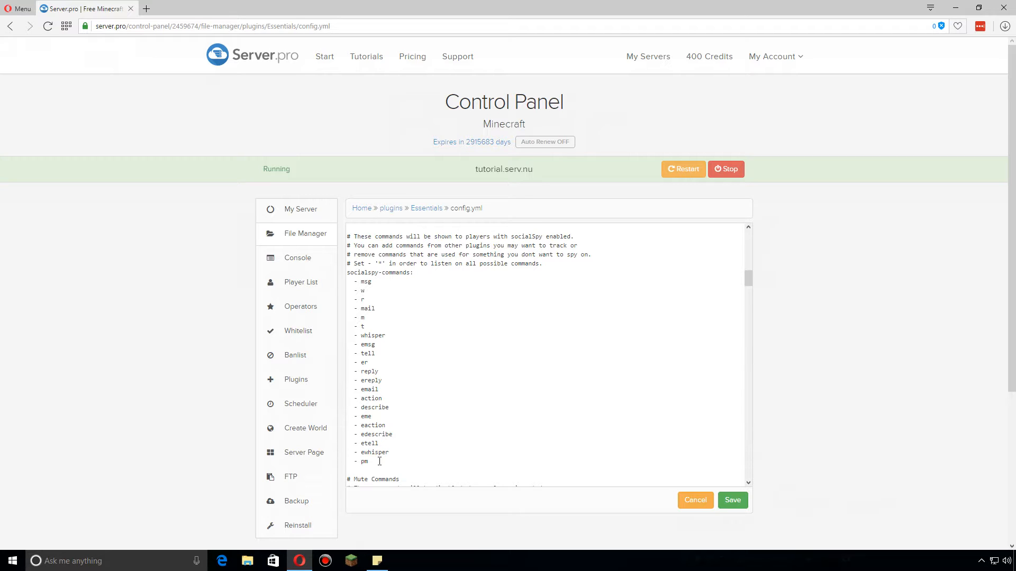
Step: Add a 'help' entry after pm at the end of the socialspy-commands list
{"action": "left_click_drag", "start_coordinate": [372, 335], "coordinate": [368, 461]}
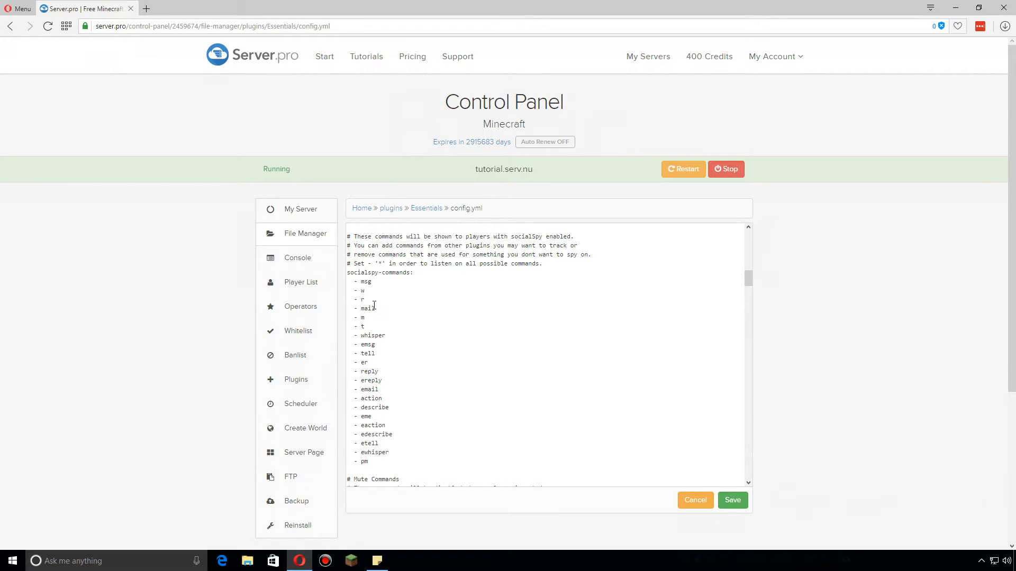
{"action": "double_click", "coordinate": [367, 308]}
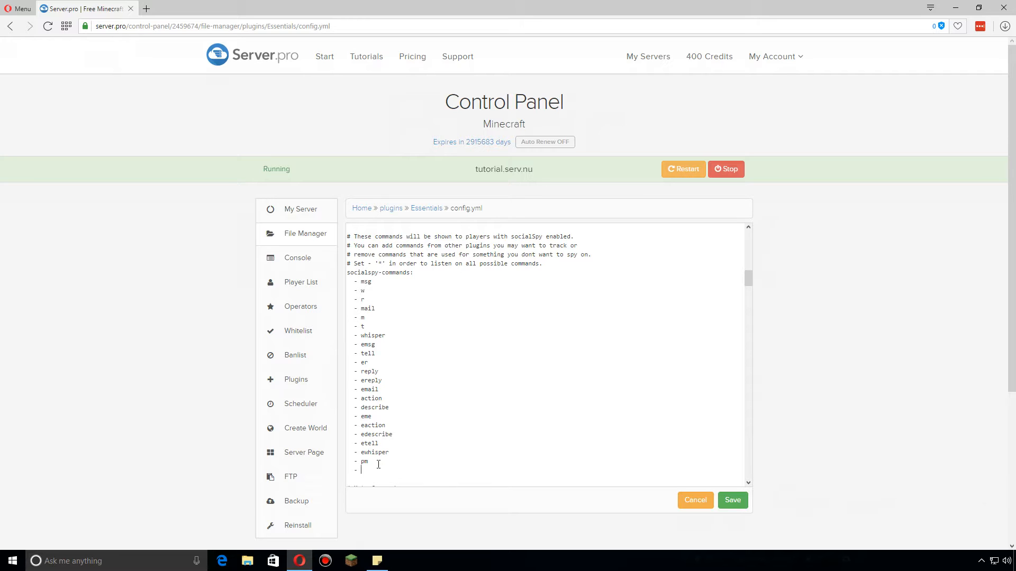
{"action": "type", "text": "help"}
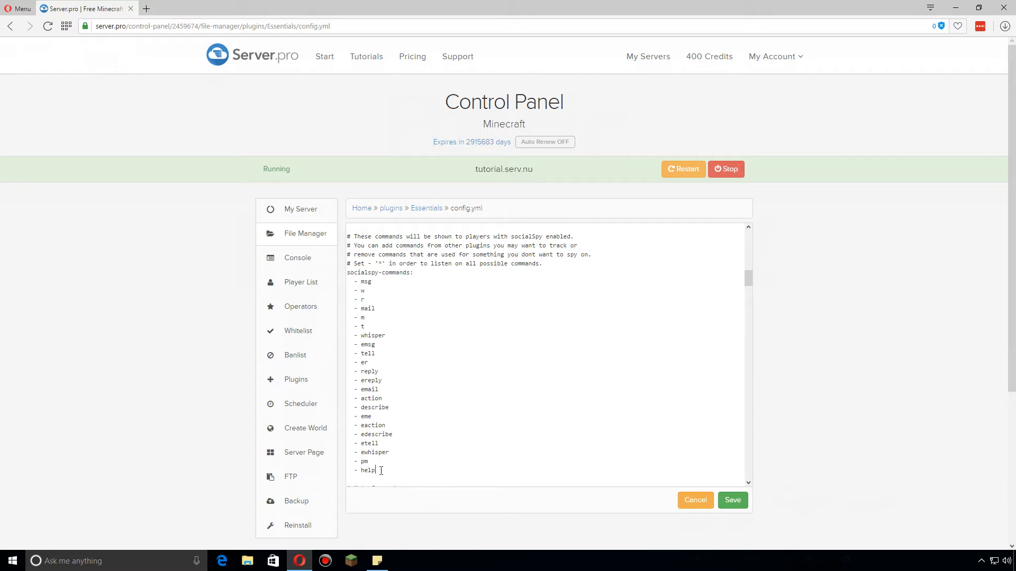
{"action": "double_click", "coordinate": [367, 470]}
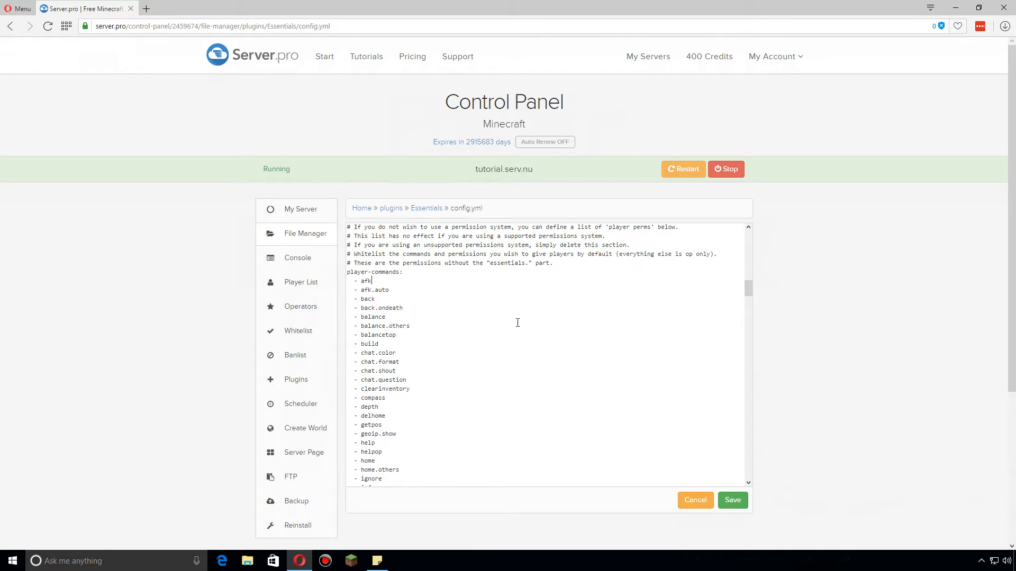
{"action": "mouse_move", "coordinate": [540, 389]}
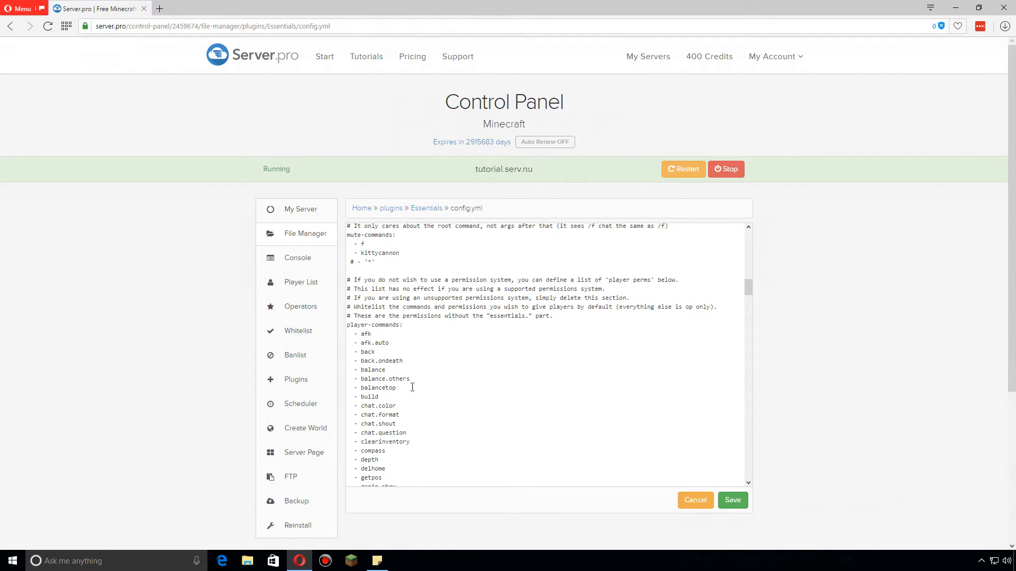
{"action": "scroll", "scroll_direction": "down", "scroll_amount": 3}
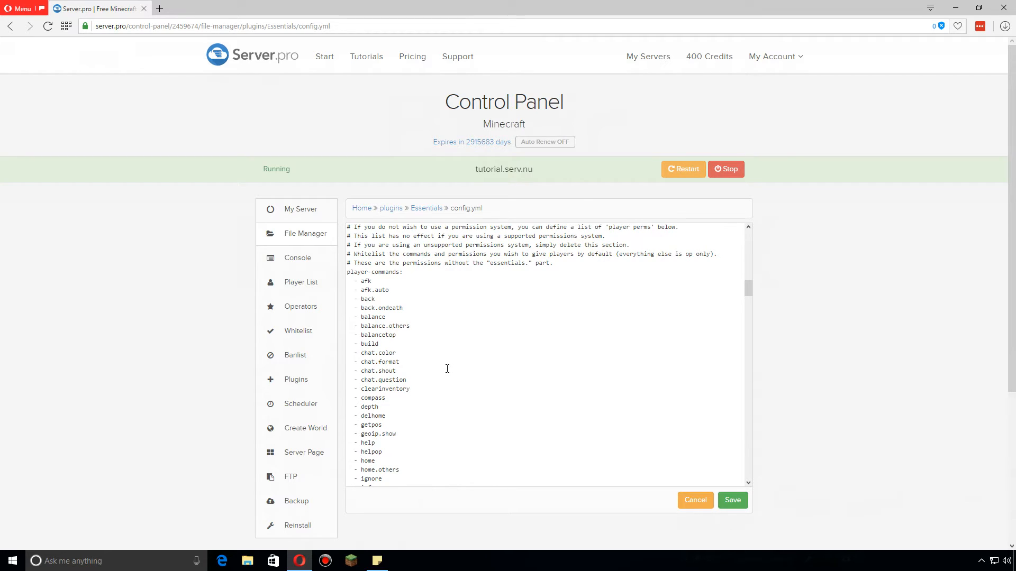
{"action": "mouse_move", "coordinate": [493, 333]}
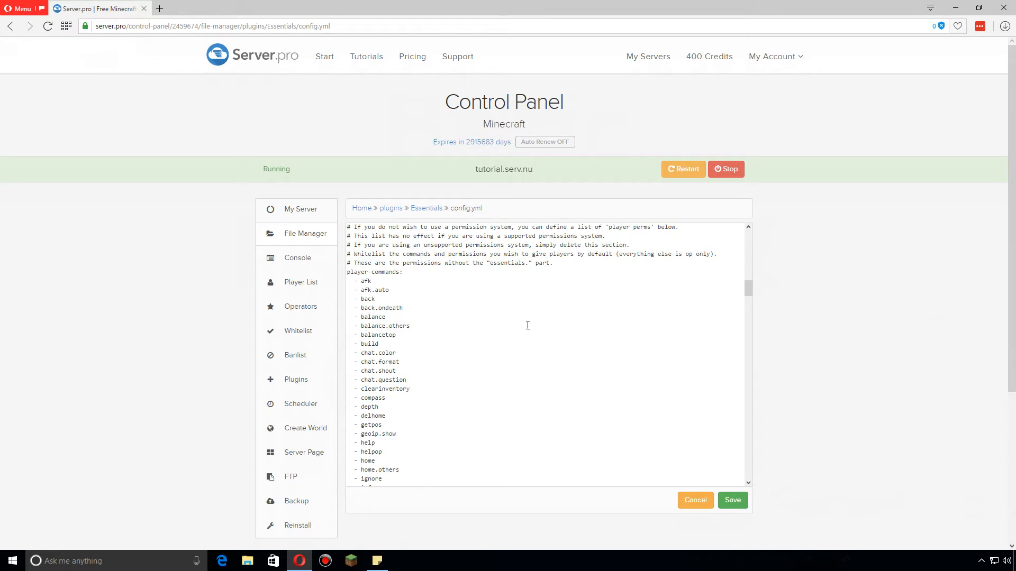
{"action": "scroll", "scroll_direction": "down", "scroll_amount": 3}
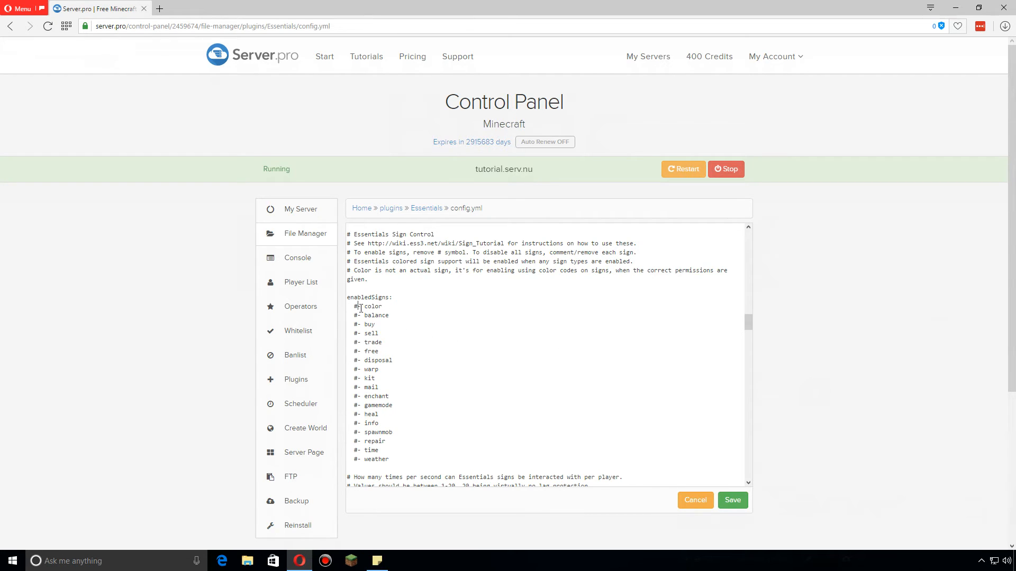
Step: Uncomment the color, balance, buy, sell, disposal, kit, mail, enchant, info, repair and time signs
{"action": "key", "text": "BackSpace"}
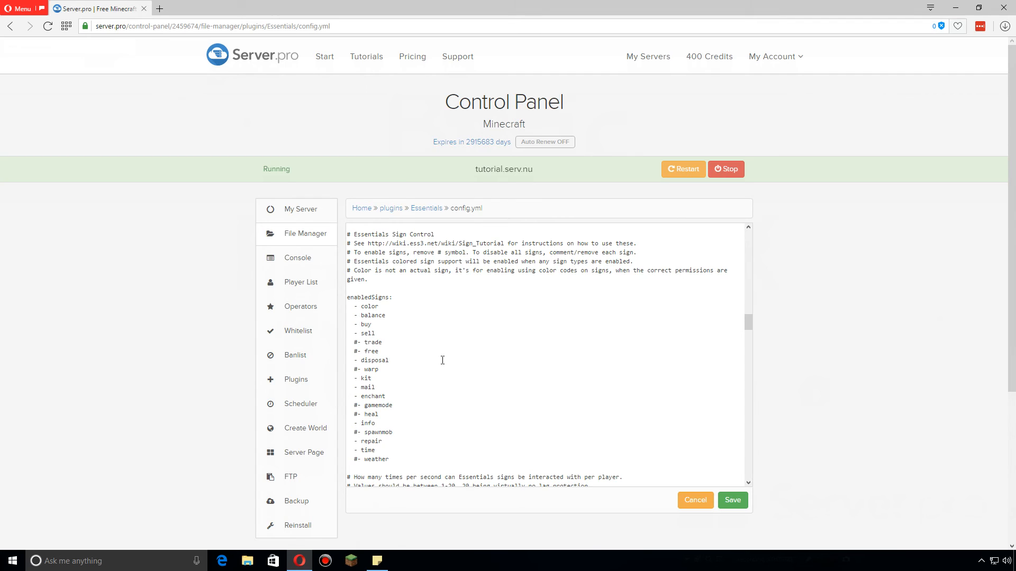
{"action": "scroll", "scroll_direction": "down", "scroll_amount": 3}
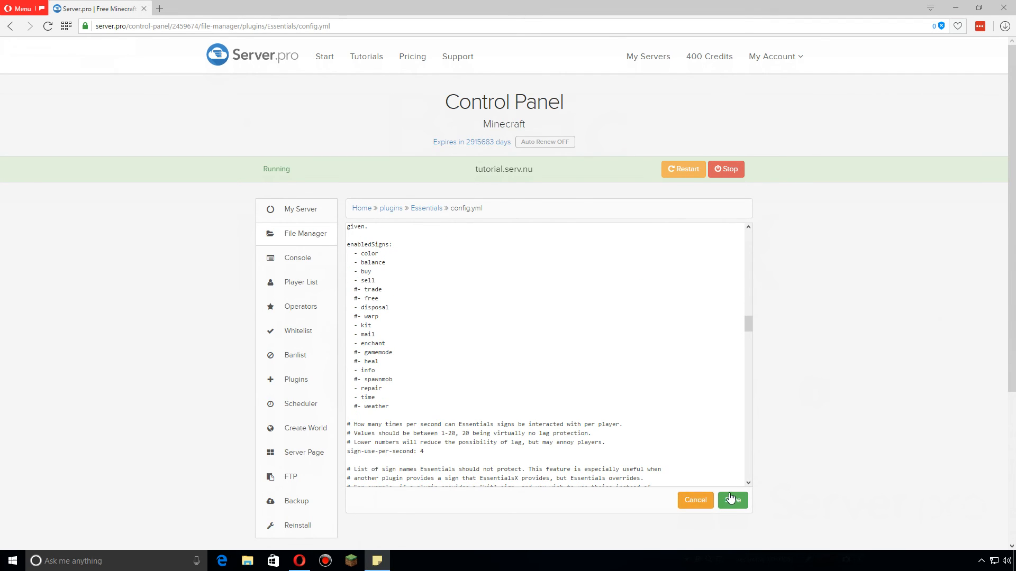
Step: Save config.yml and restart the server from the server overview
{"action": "left_click", "coordinate": [732, 499]}
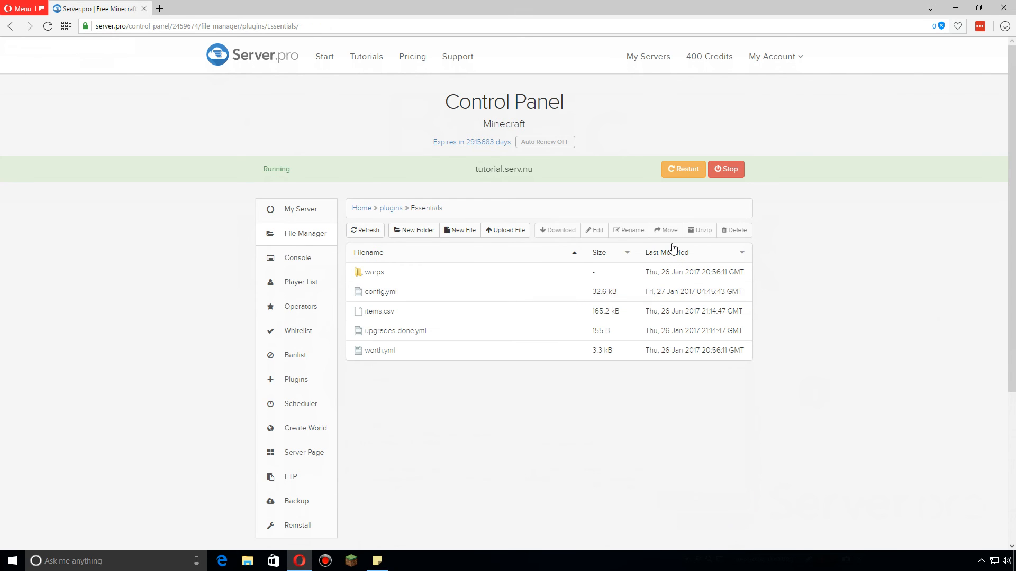
{"action": "left_click", "coordinate": [300, 208]}
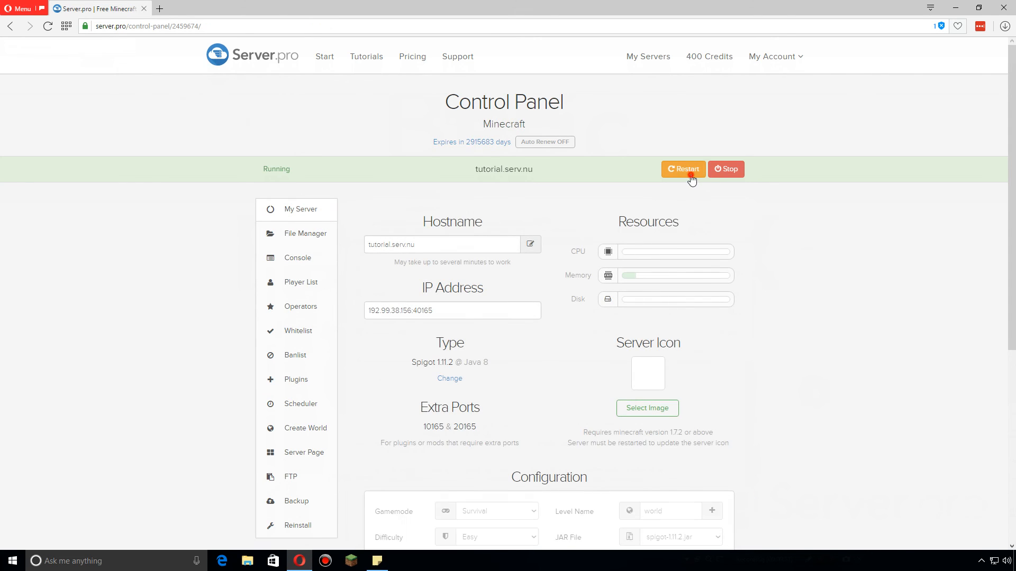
{"action": "left_click", "coordinate": [682, 170]}
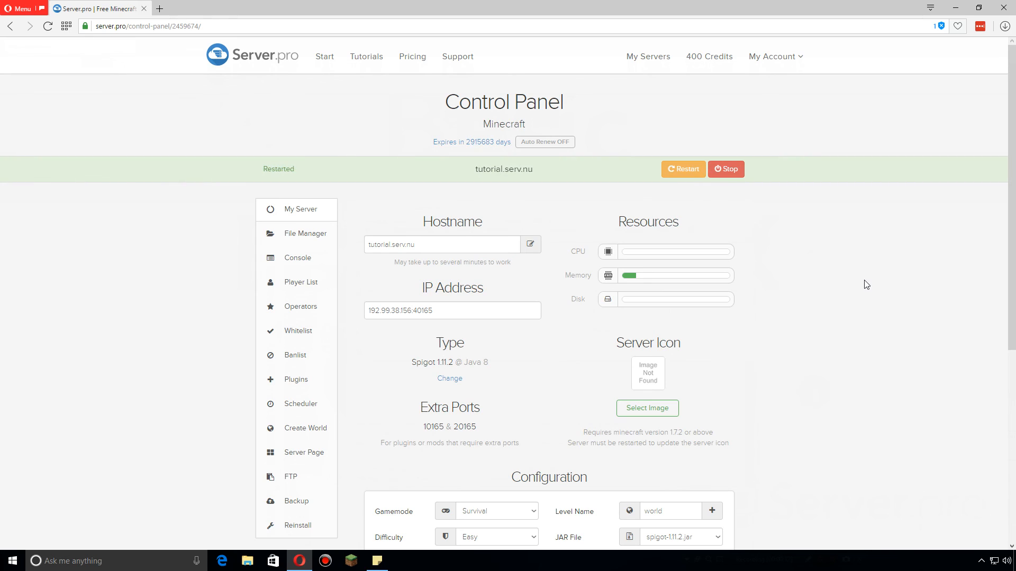